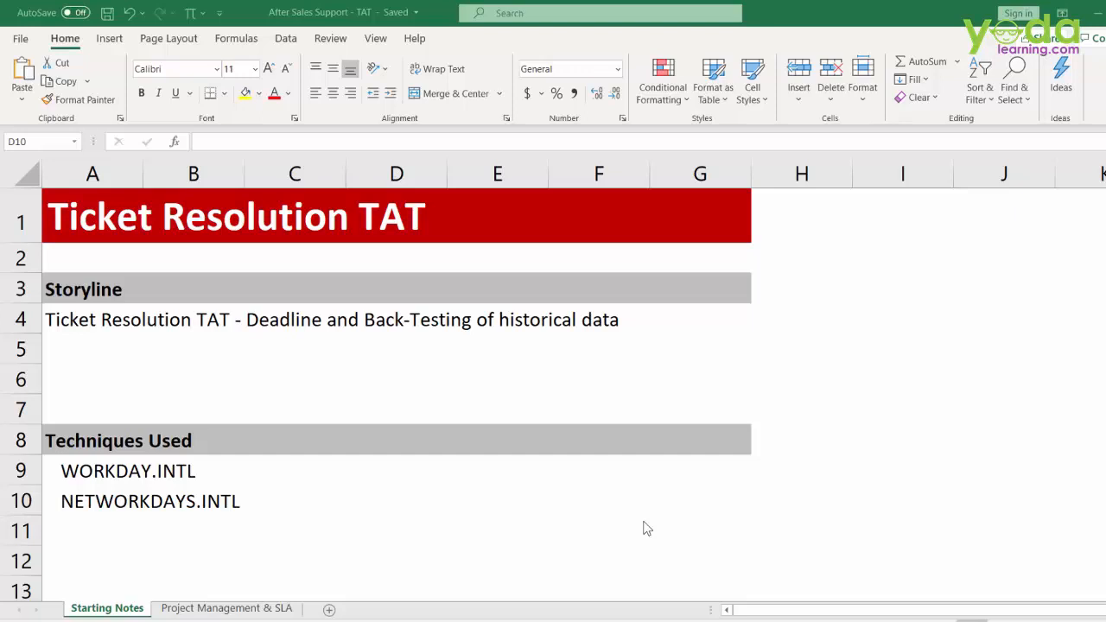
{"action": "mouse_move", "coordinate": [152, 285]}
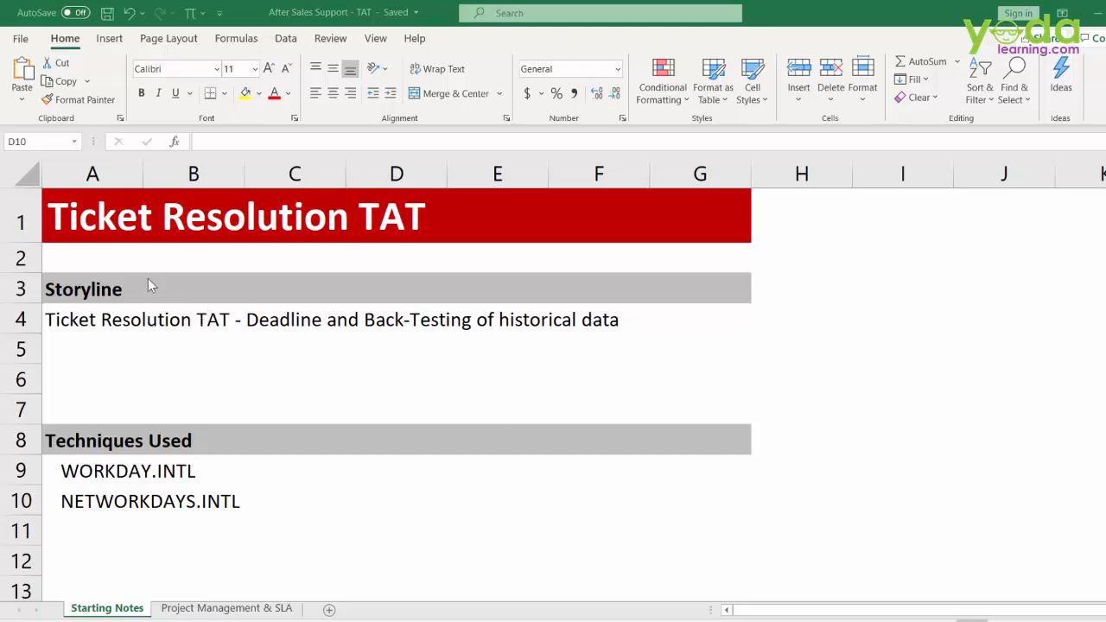
- Leave the Starting Notes and bring up the Project Management & SLA sheet
{"action": "left_click", "coordinate": [394, 502]}
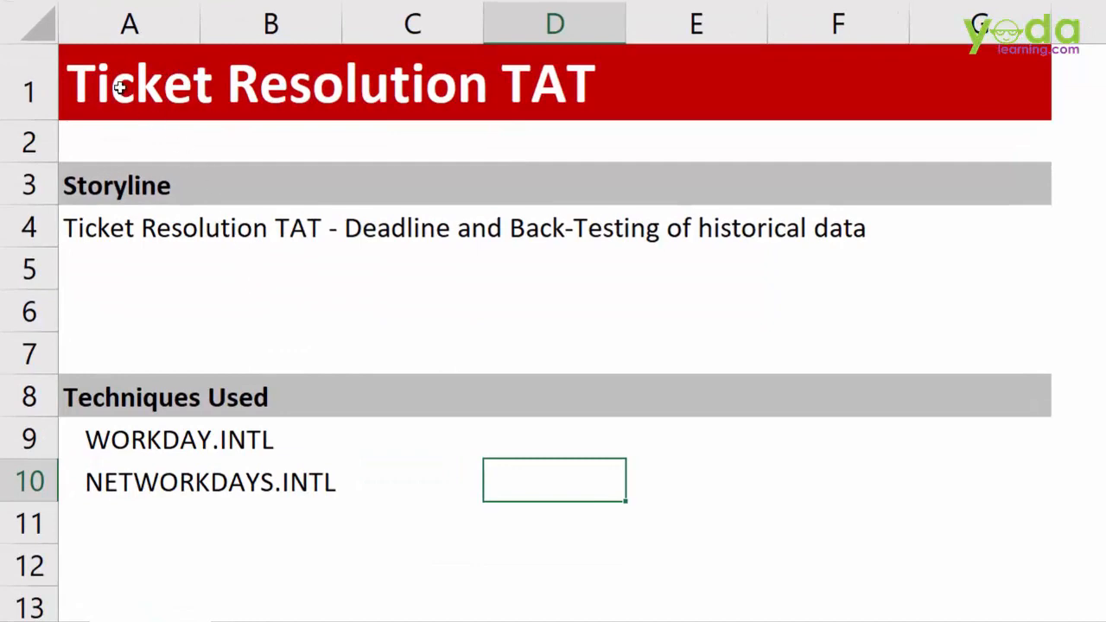
{"action": "left_click", "coordinate": [121, 90]}
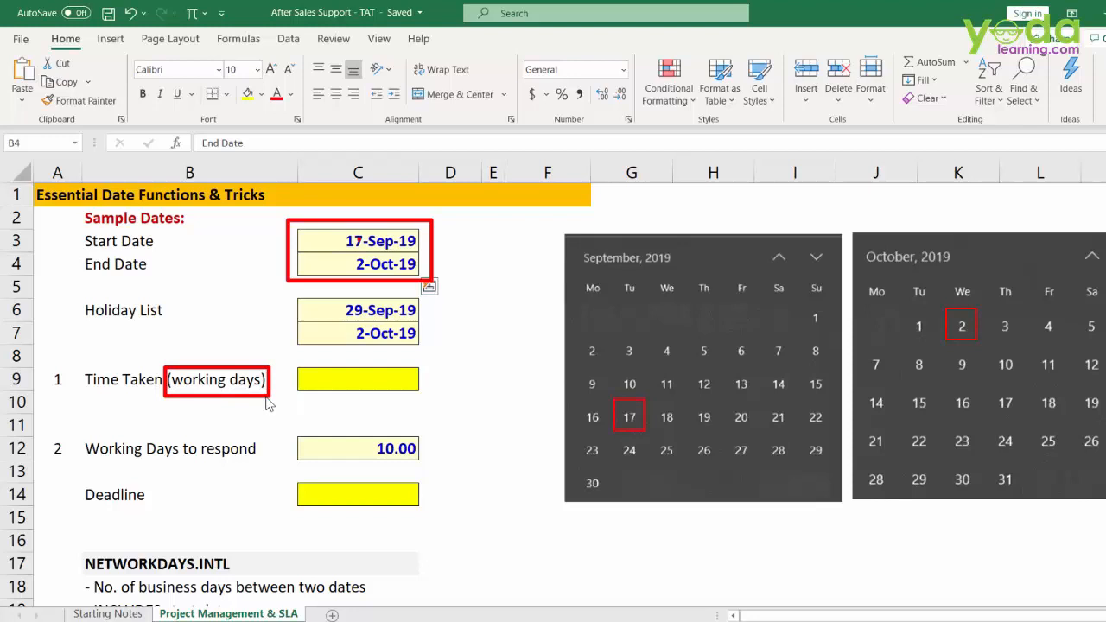
{"action": "mouse_move", "coordinate": [273, 290]}
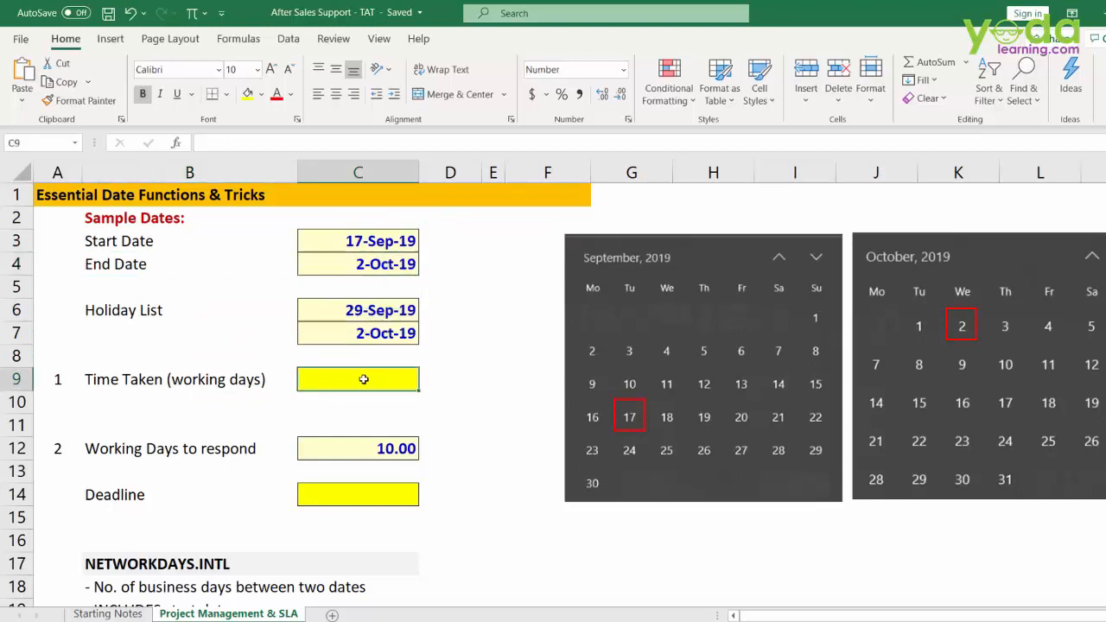
- Enter =NETWORKDAYS.INTL(C3,C4,1,C6:C7) in C9, returning 11 working days
{"action": "type", "text": "=net"}
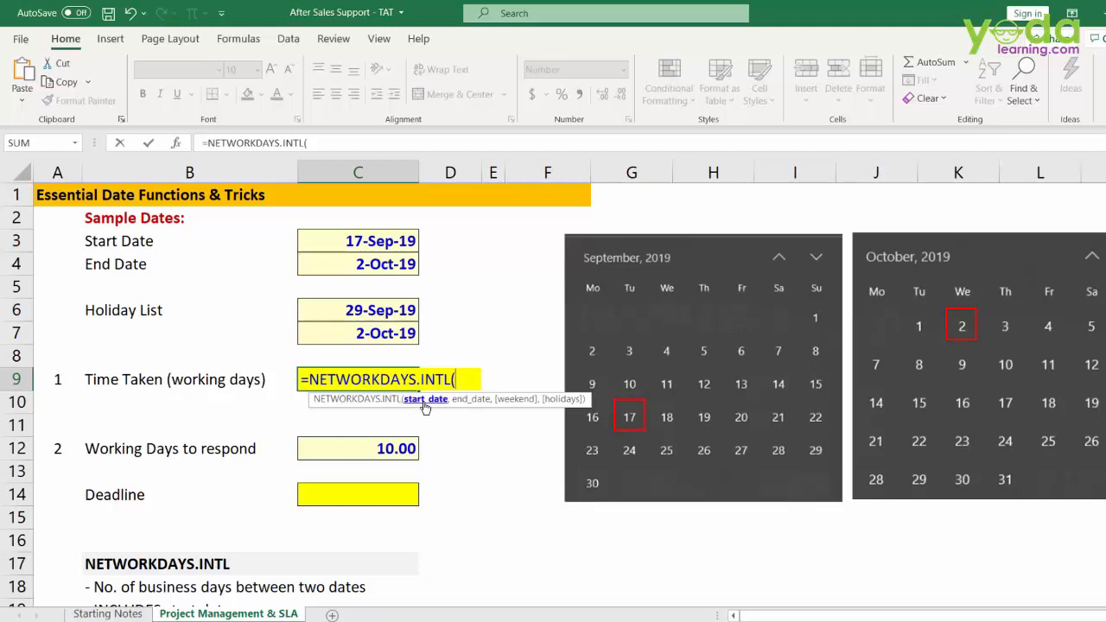
{"action": "left_click", "coordinate": [358, 240]}
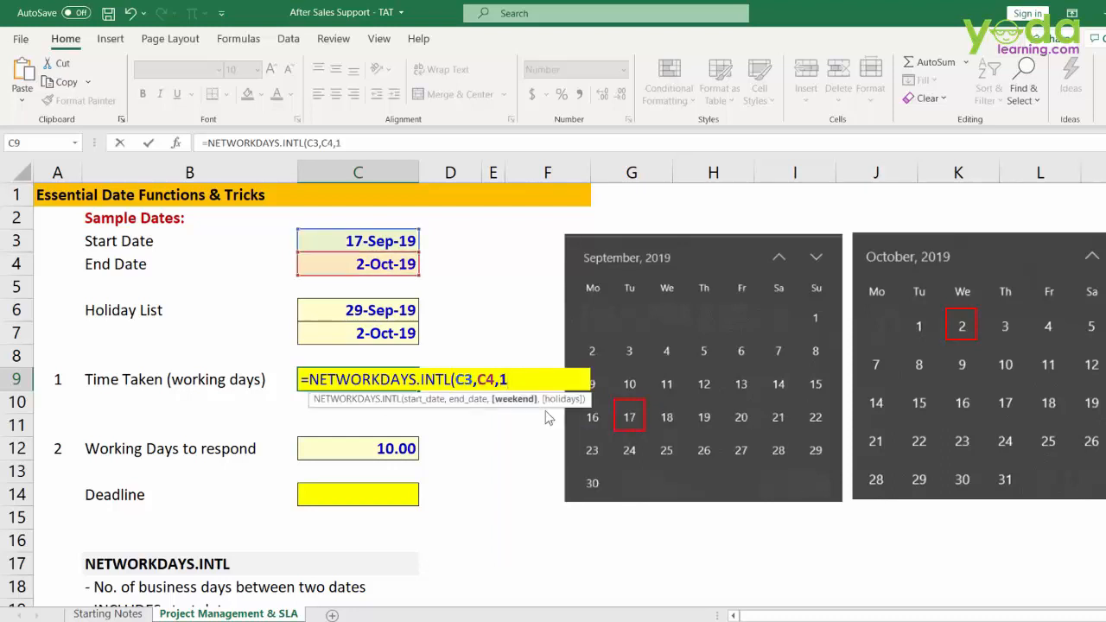
{"action": "type", "text": ","}
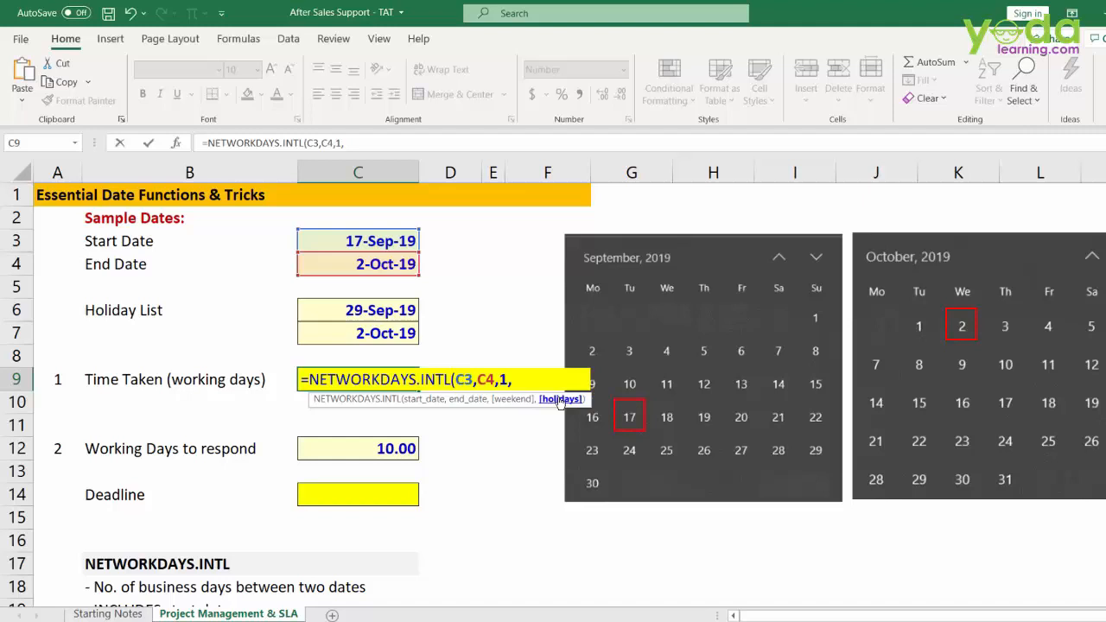
{"action": "left_click", "coordinate": [357, 309]}
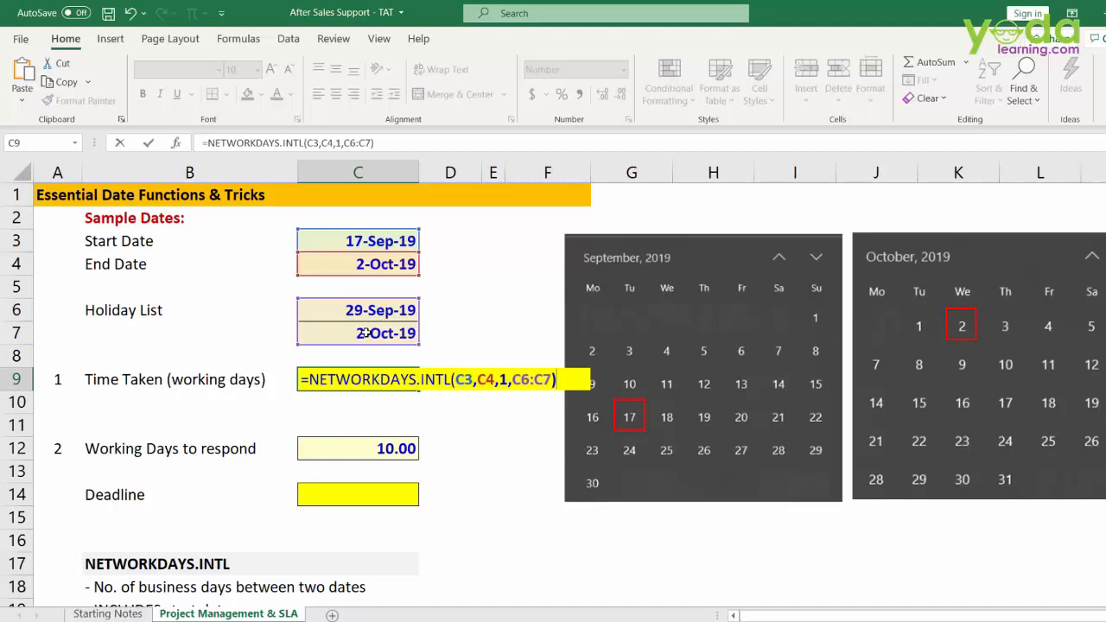
{"action": "key", "text": "Enter"}
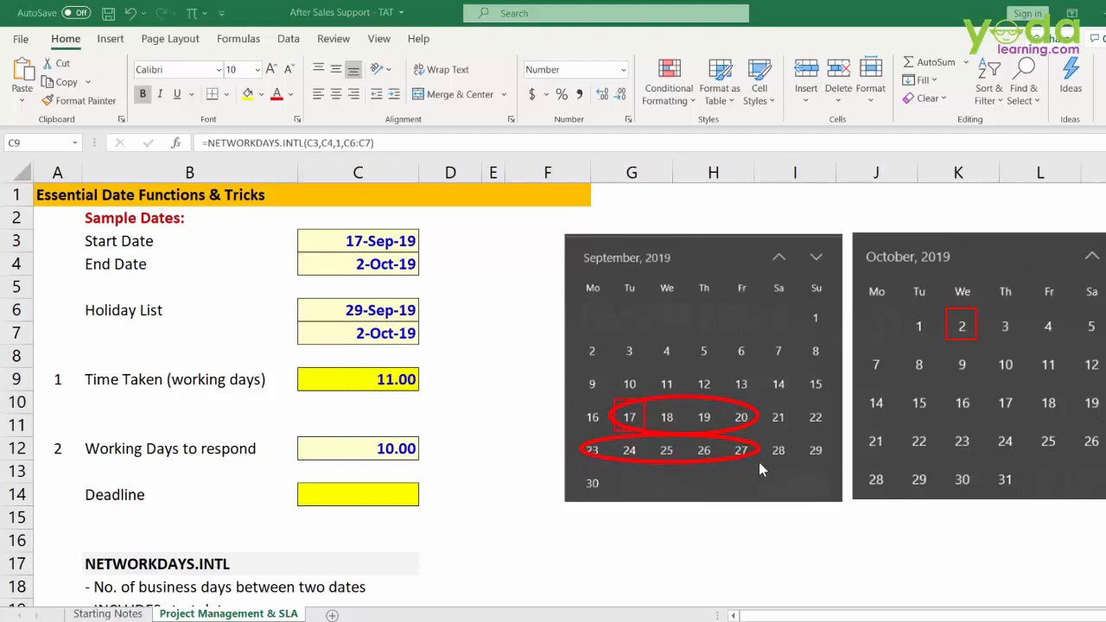
{"action": "mouse_move", "coordinate": [591, 474]}
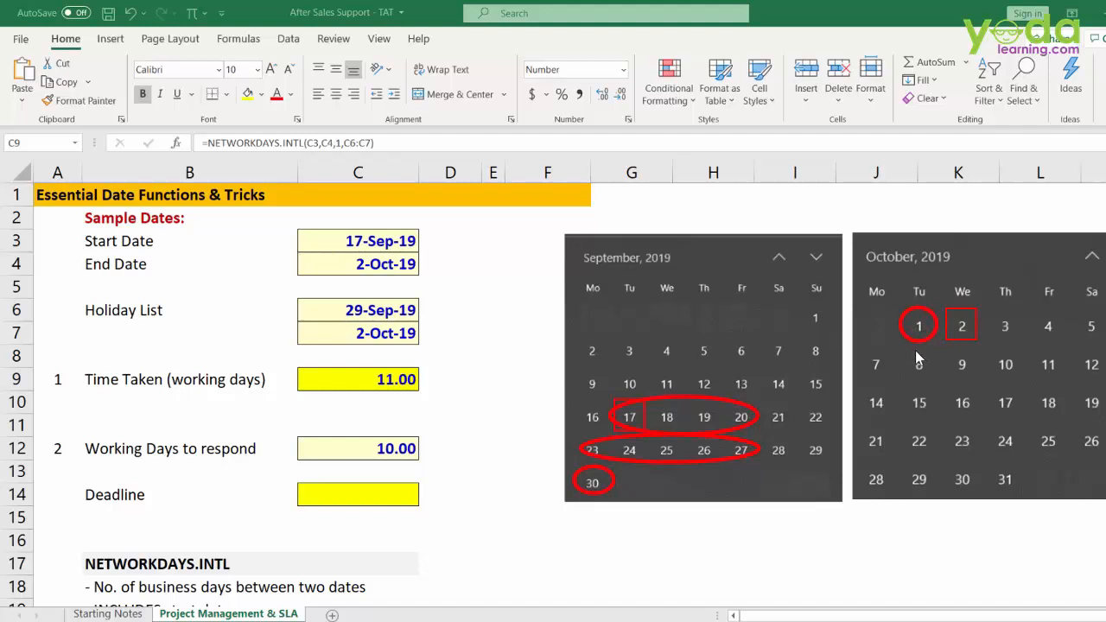
{"action": "mouse_move", "coordinate": [1026, 311]}
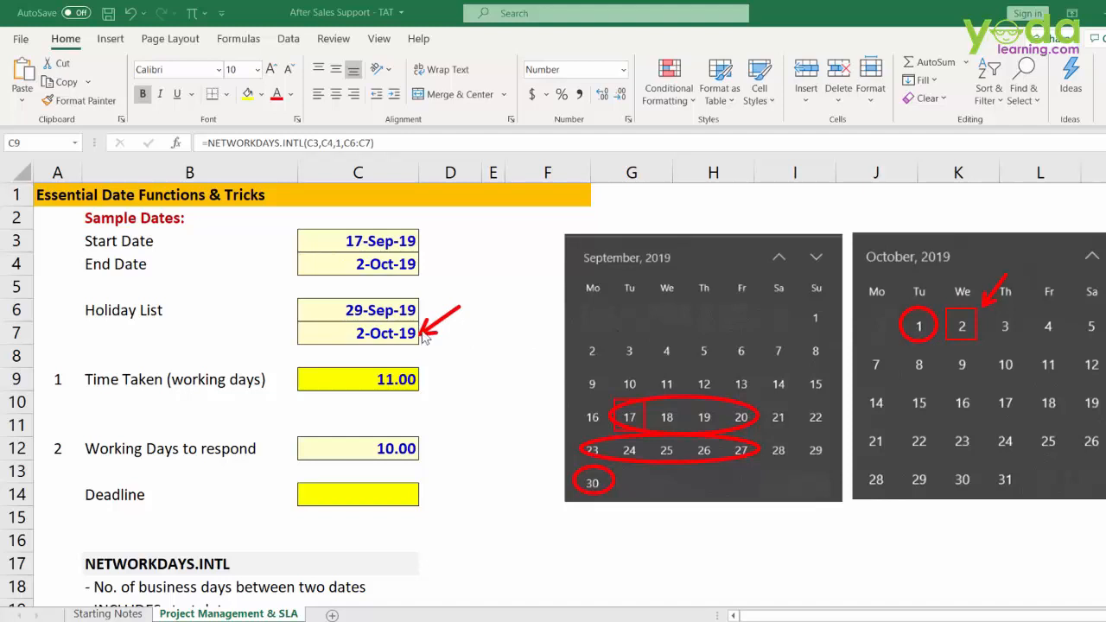
{"action": "left_click_drag", "start_coordinate": [423, 332], "coordinate": [781, 432]}
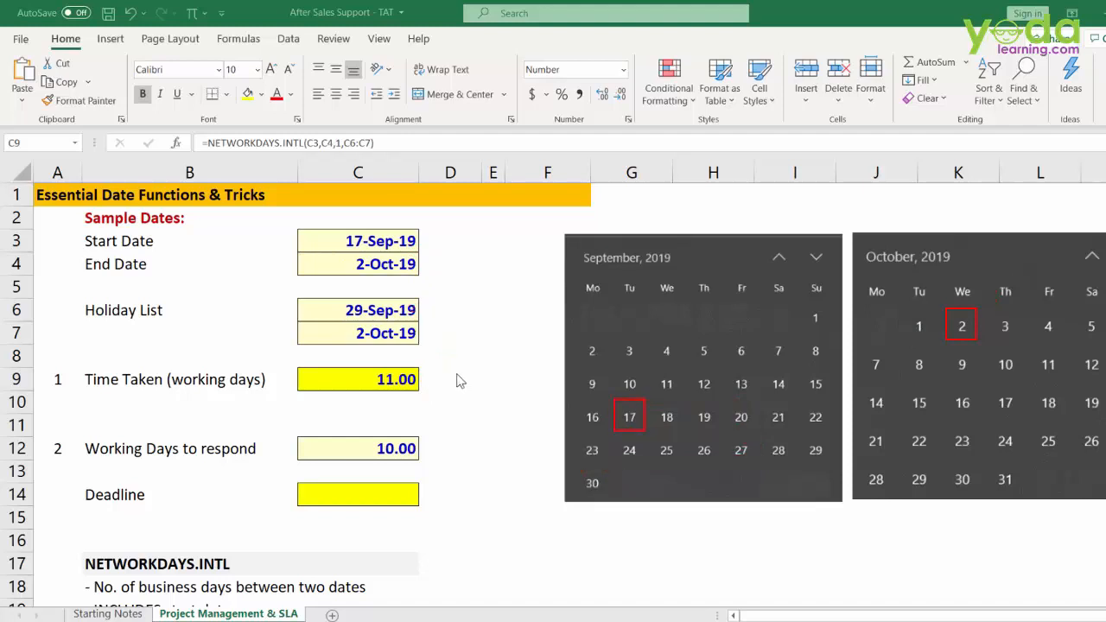
{"action": "mouse_move", "coordinate": [182, 224]}
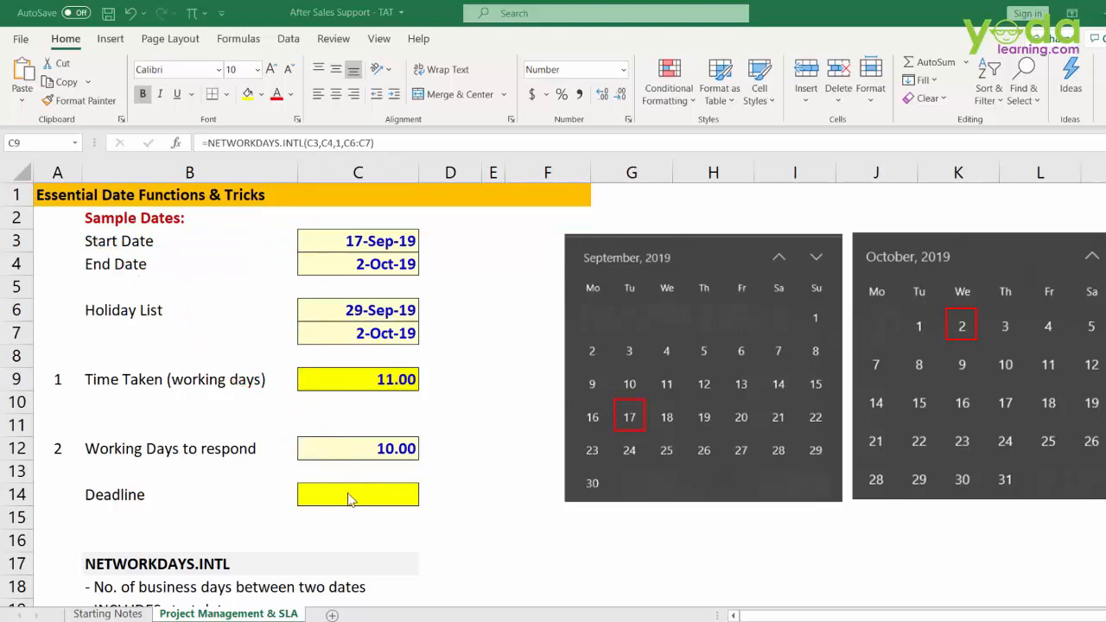
- Enter =WORKDAY.INTL(C3,C12,1,C6:C7) in C14, giving the deadline 1-Oct-19
{"action": "left_click", "coordinate": [358, 495]}
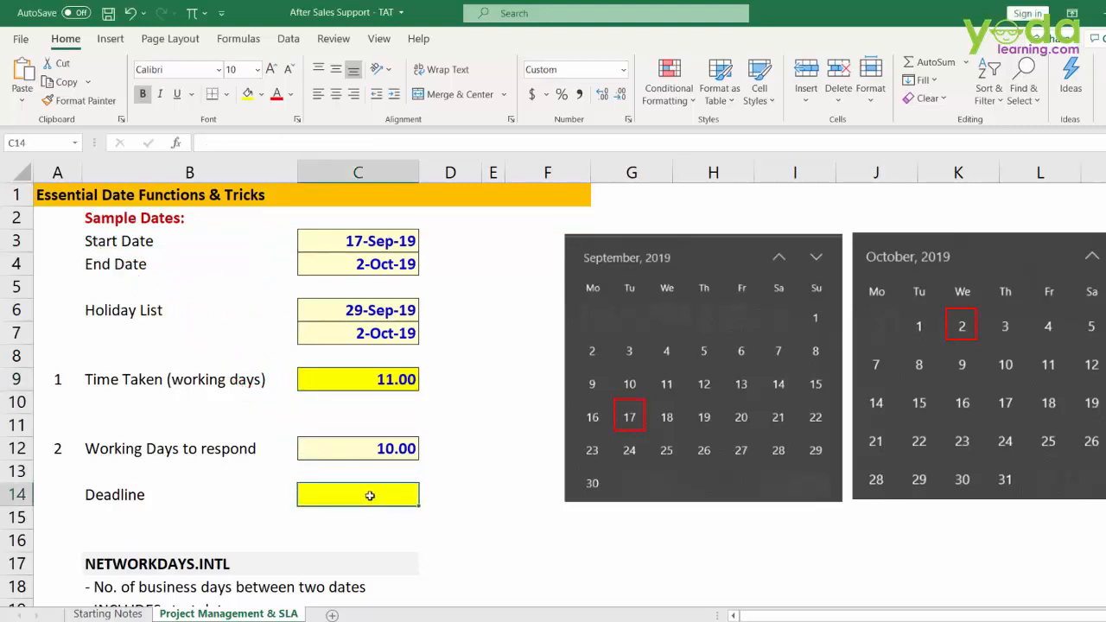
{"action": "type", "text": "=work"}
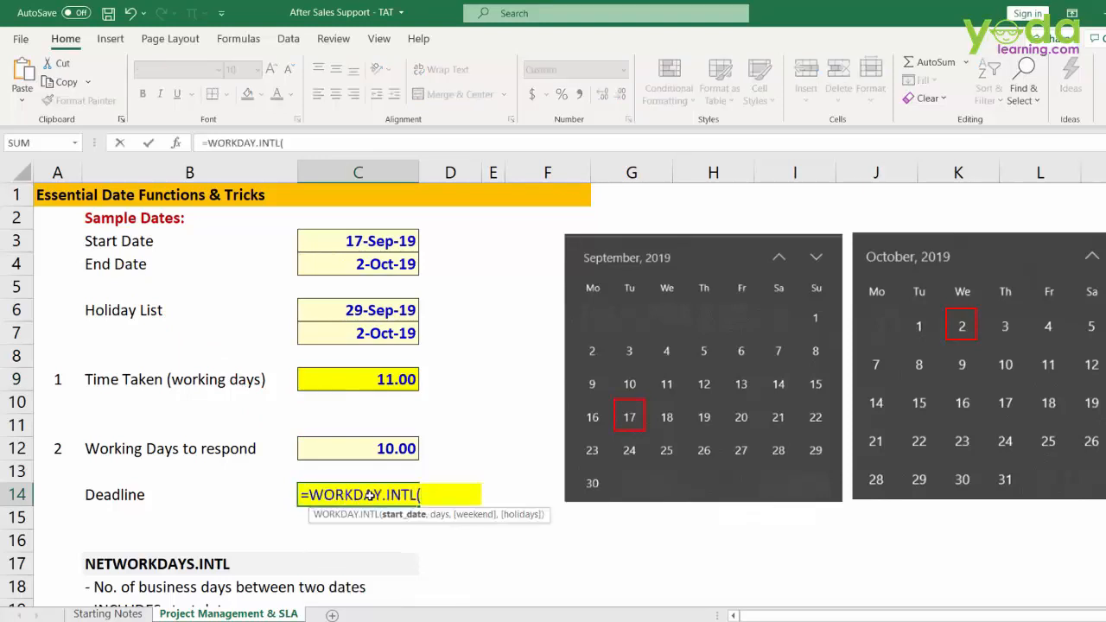
{"action": "left_click", "coordinate": [358, 240]}
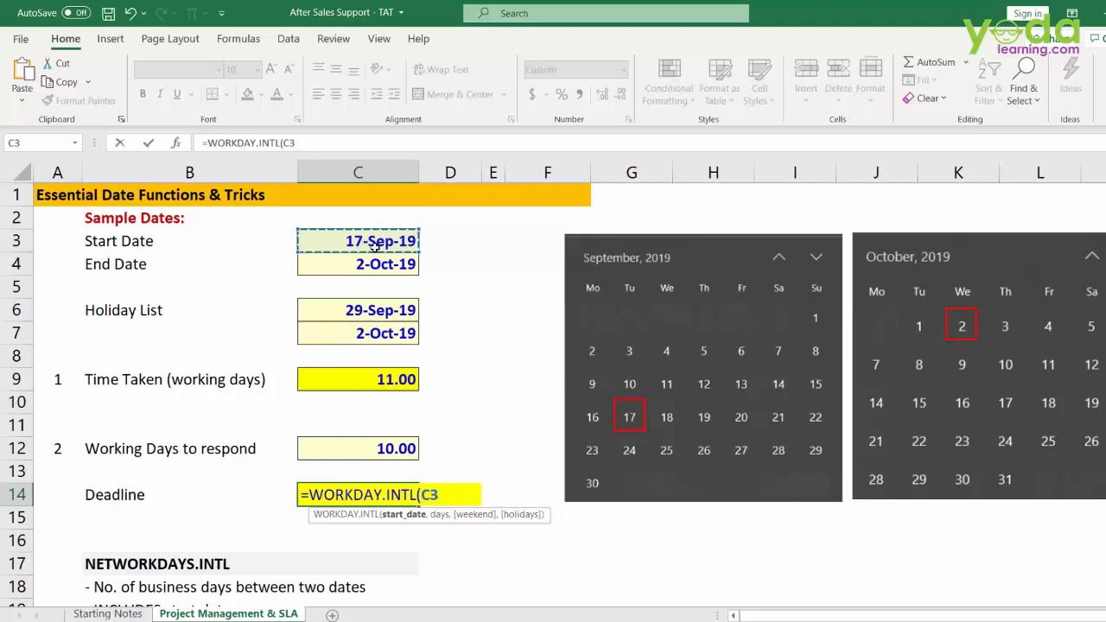
{"action": "type", "text": ","}
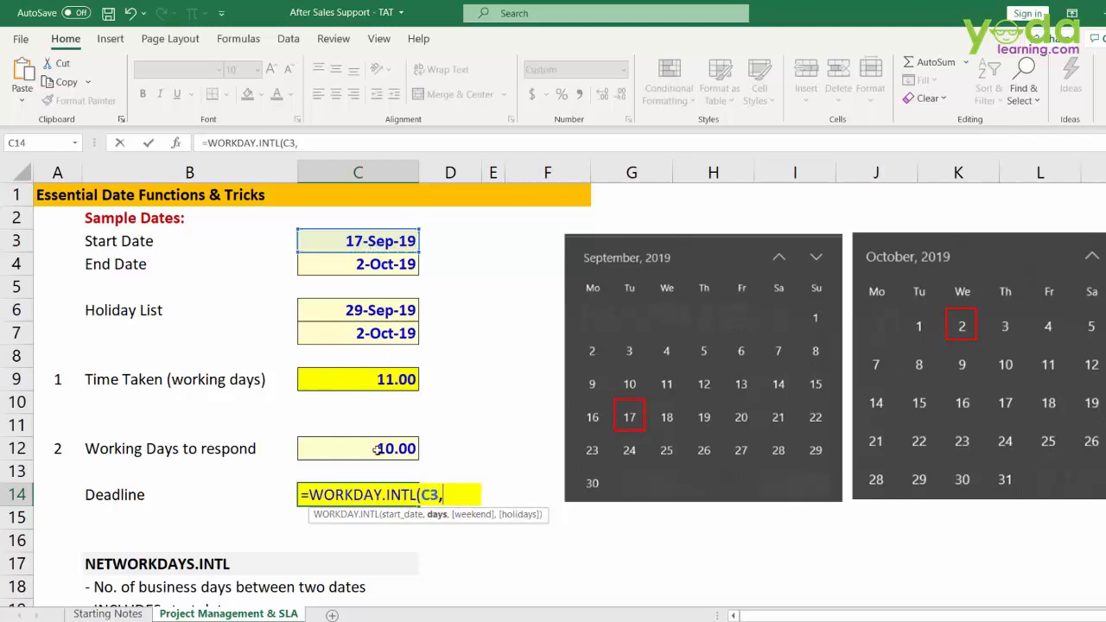
{"action": "type", "text": "C12,"}
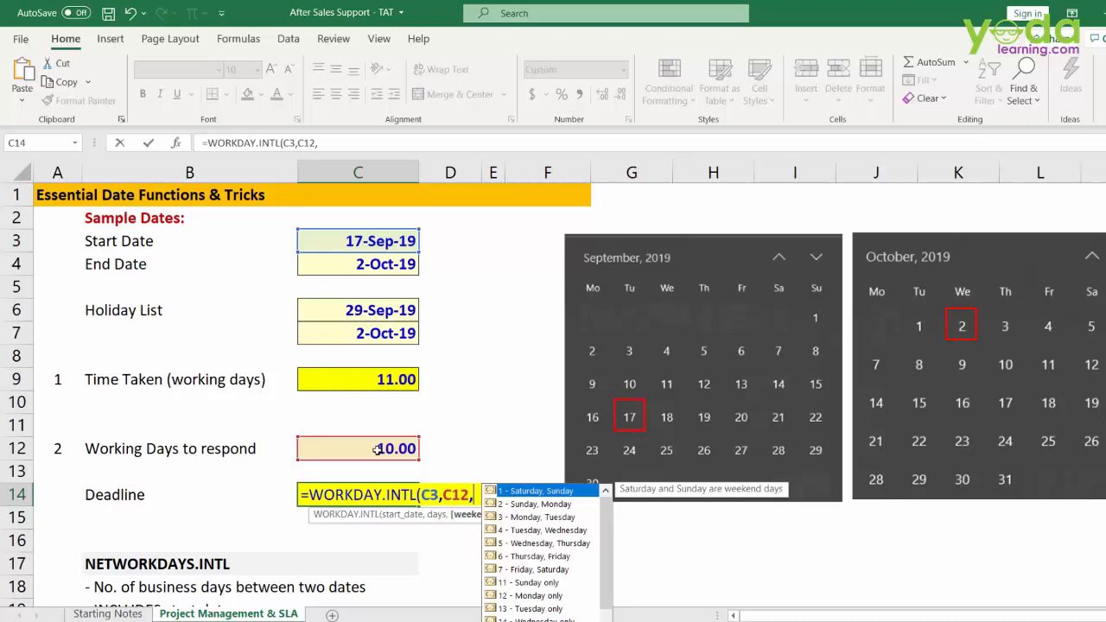
{"action": "type", "text": "1"}
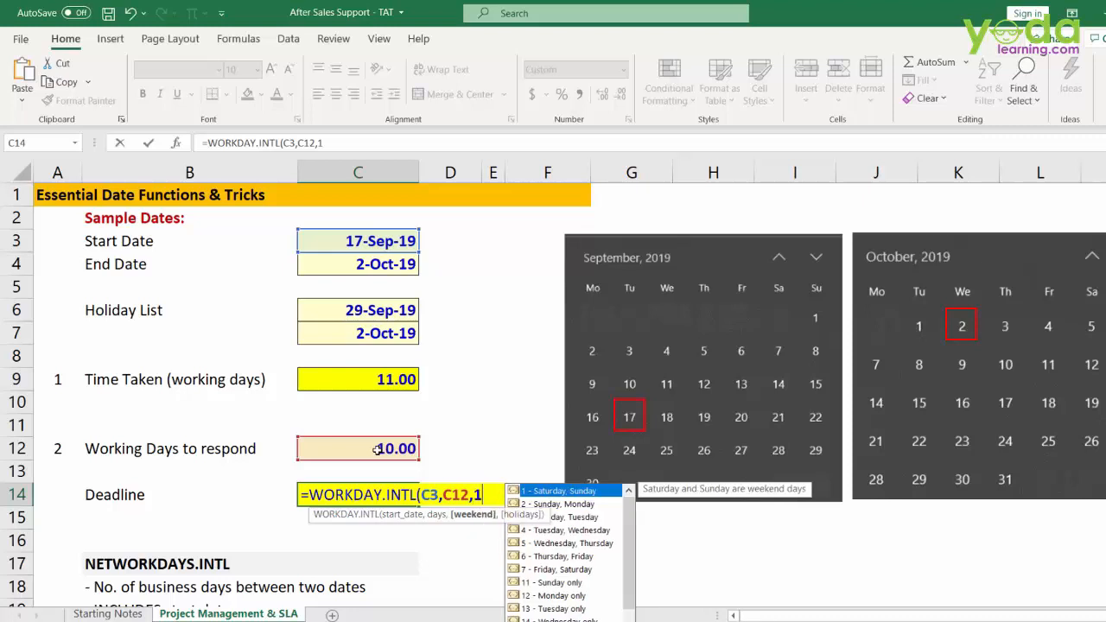
{"action": "left_click_drag", "start_coordinate": [358, 311], "coordinate": [358, 332]}
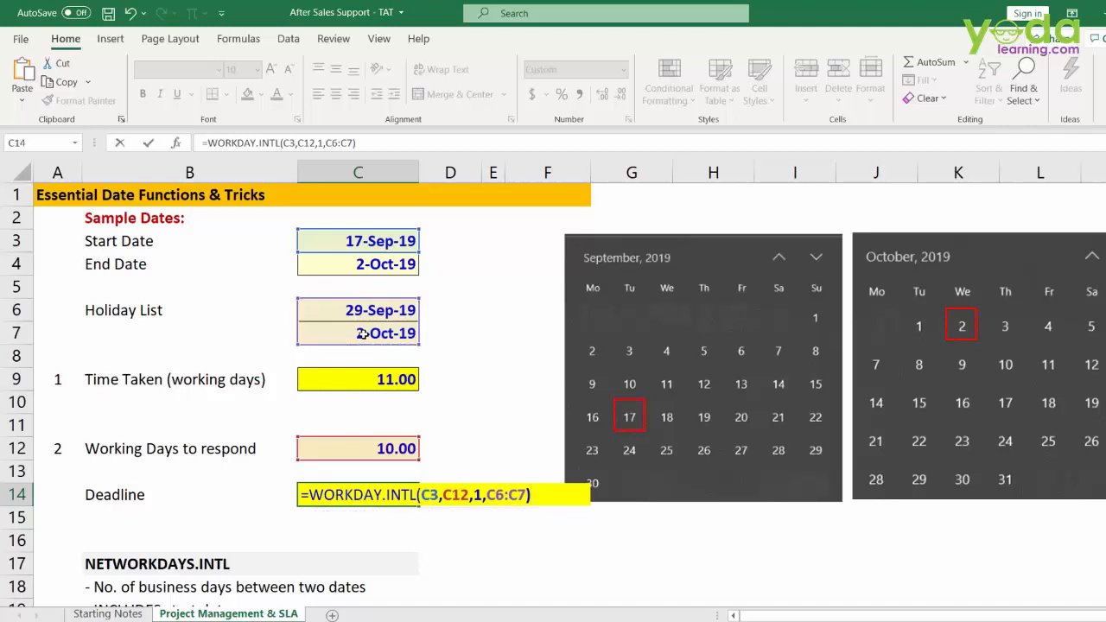
{"action": "key", "text": "Enter"}
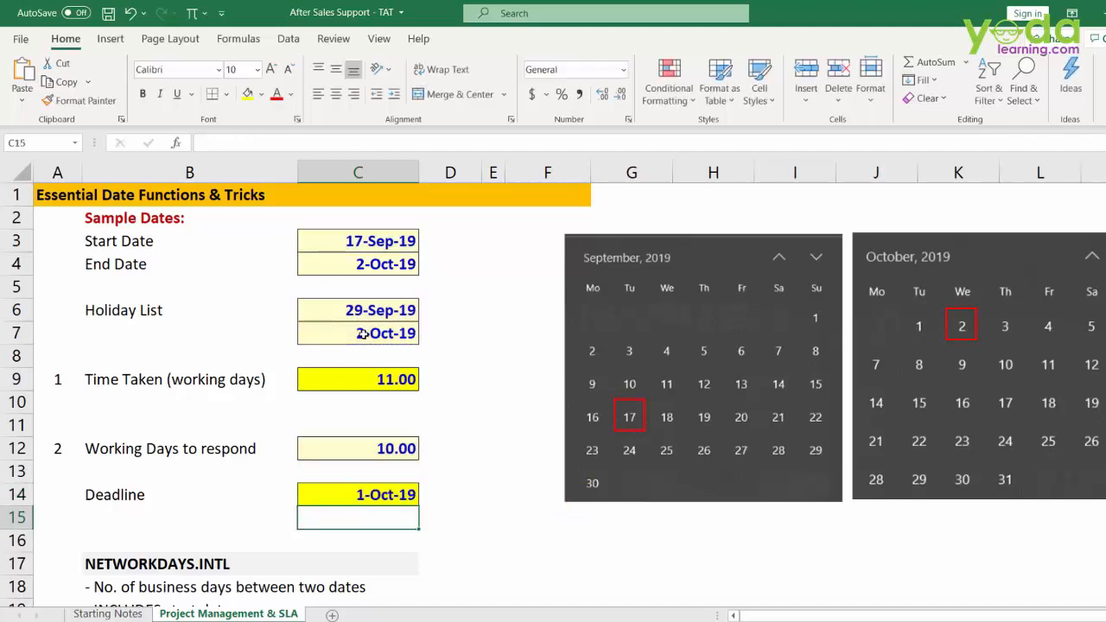
{"action": "scroll", "scroll_direction": "down", "scroll_amount": 3}
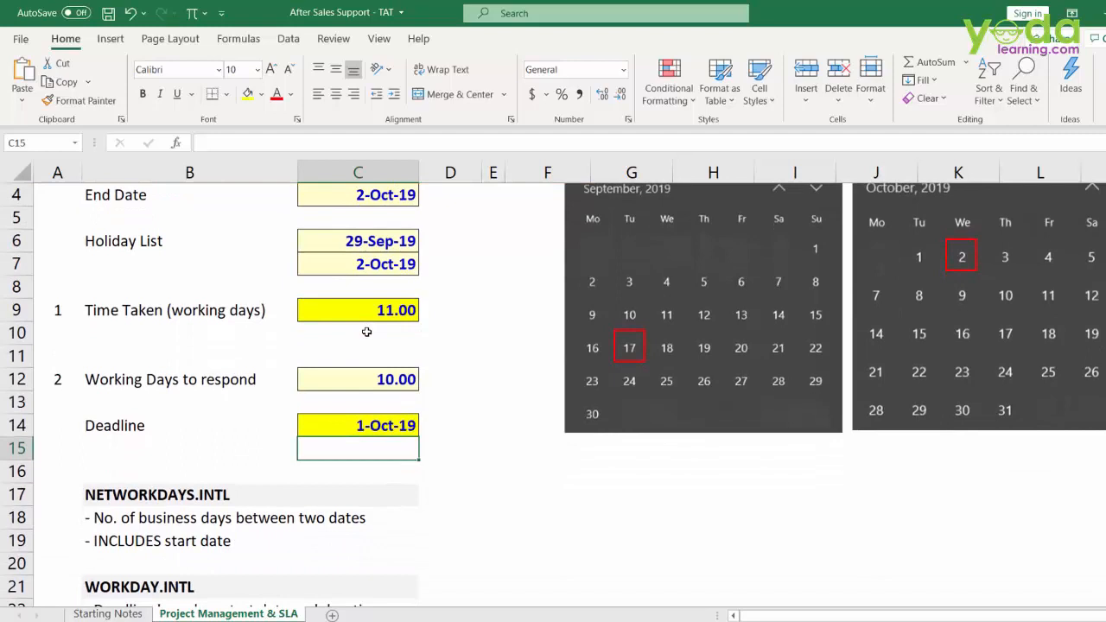
{"action": "scroll", "scroll_direction": "down", "scroll_amount": 3}
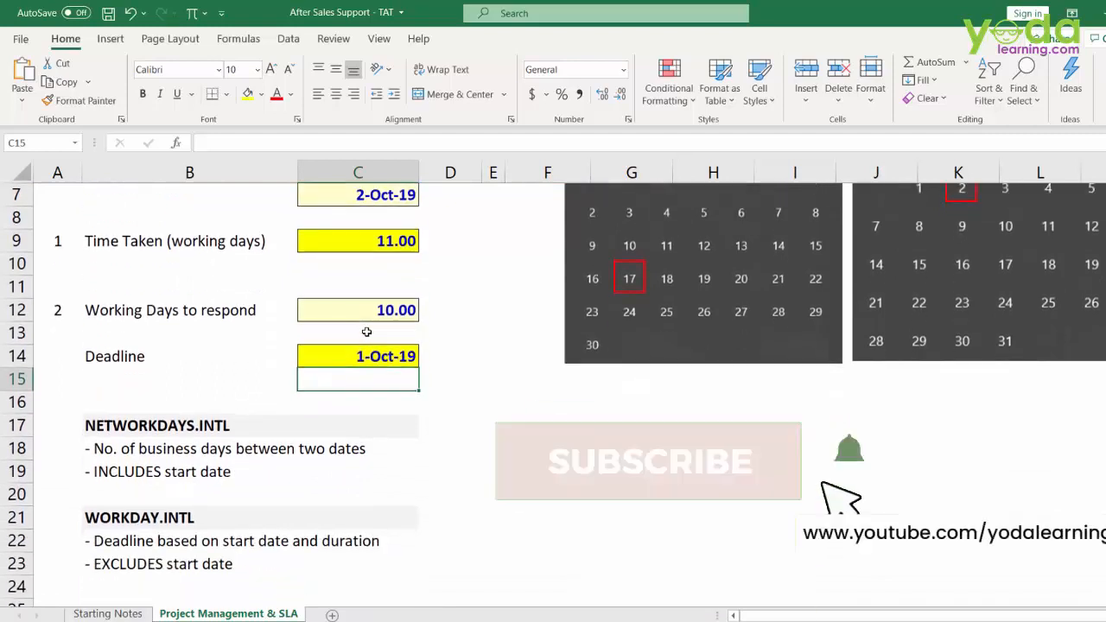
{"action": "left_click", "coordinate": [648, 460]}
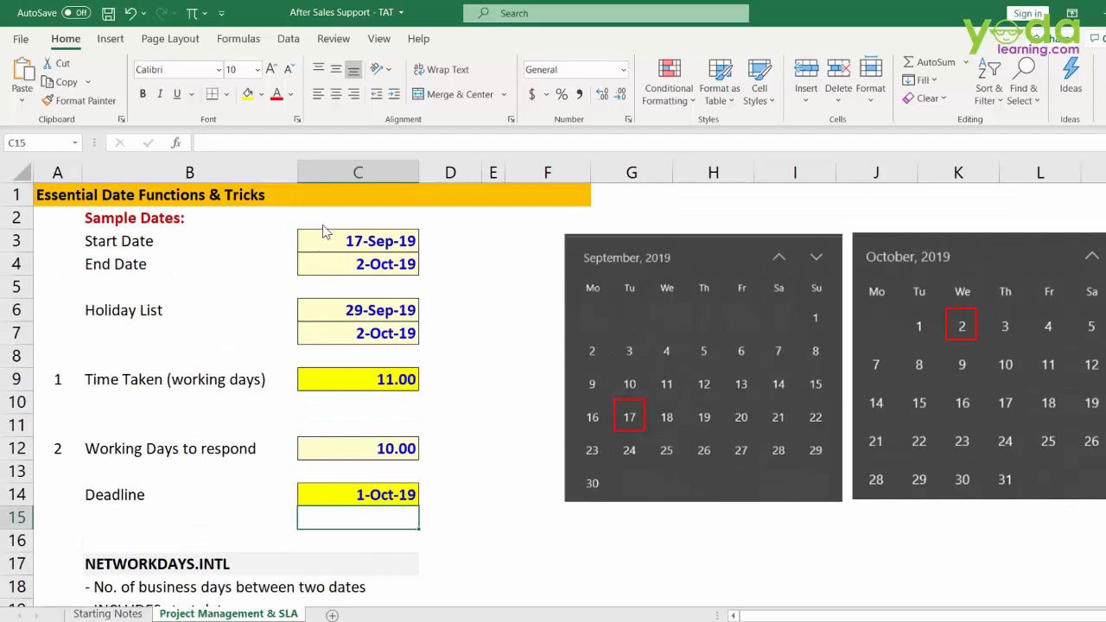
{"action": "mouse_move", "coordinate": [315, 229]}
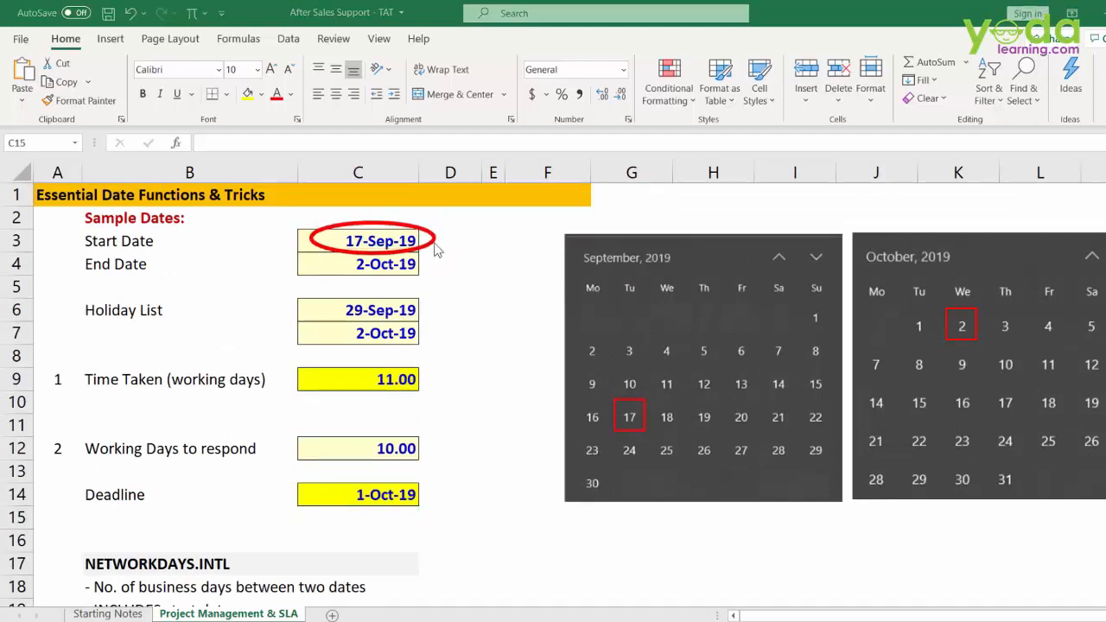
{"action": "mouse_move", "coordinate": [685, 404]}
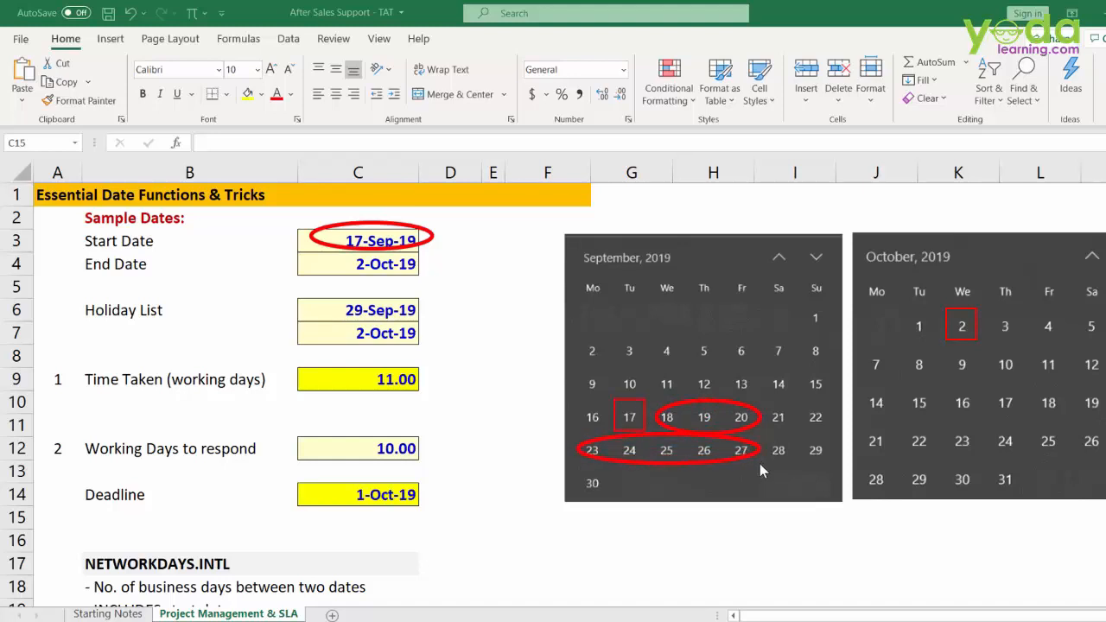
{"action": "left_click", "coordinate": [591, 483]}
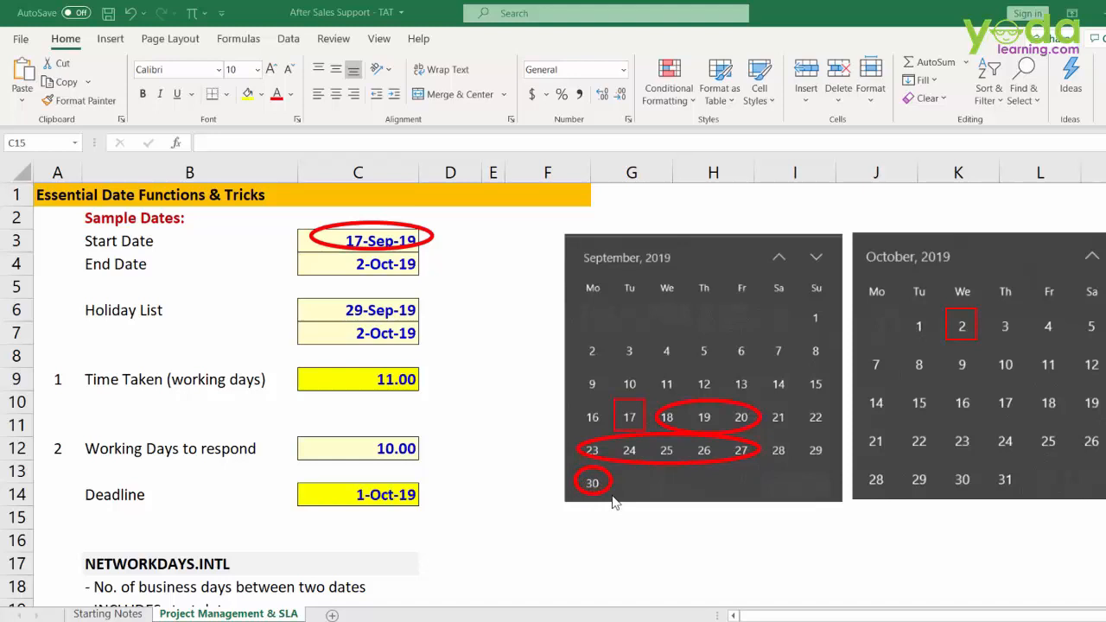
{"action": "mouse_move", "coordinate": [899, 327]}
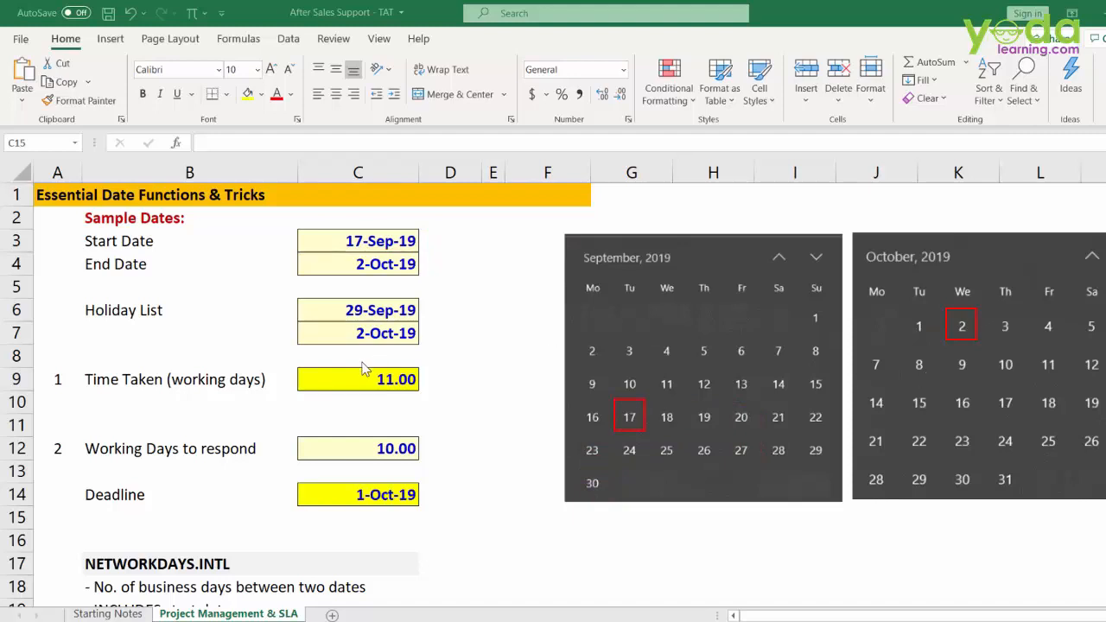
{"action": "scroll", "scroll_direction": "down", "scroll_amount": 3}
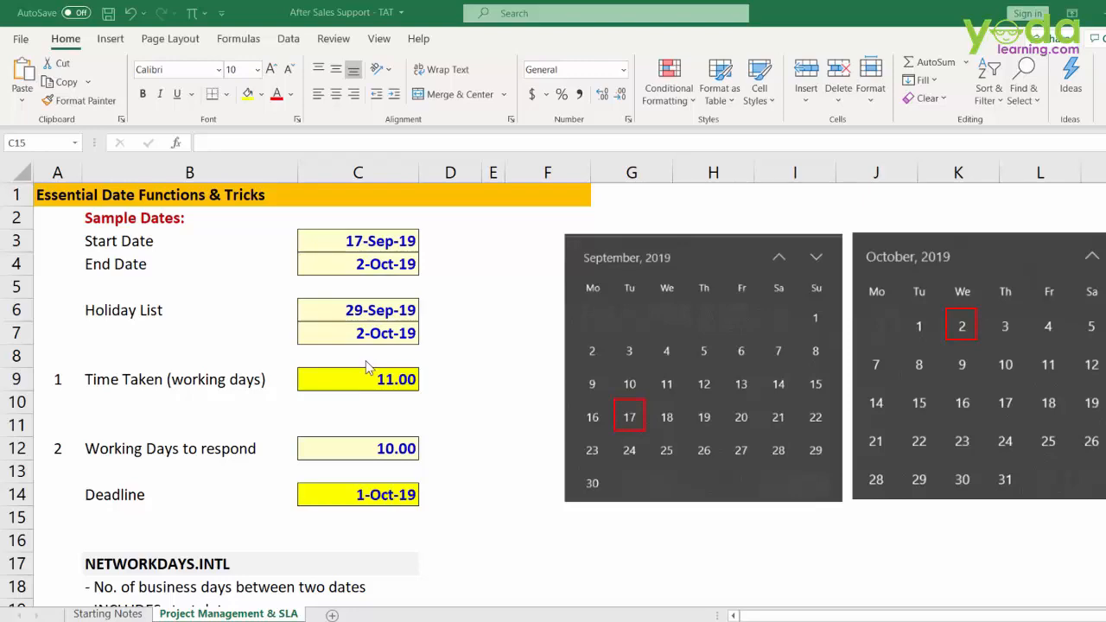
{"action": "scroll", "scroll_direction": "down", "scroll_amount": 3}
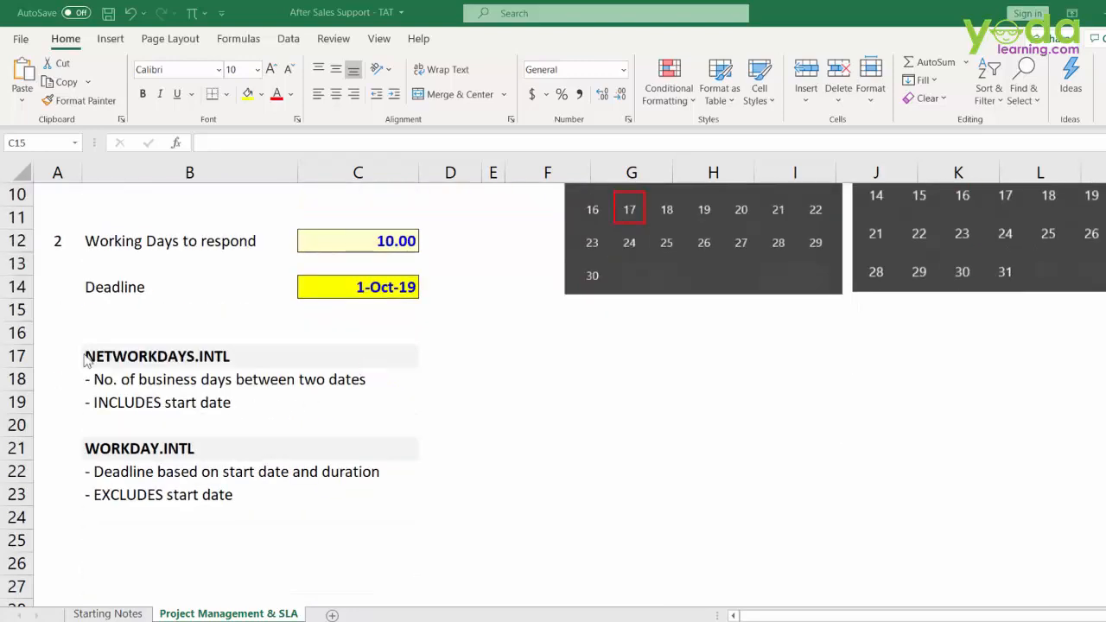
{"action": "mouse_move", "coordinate": [80, 337]}
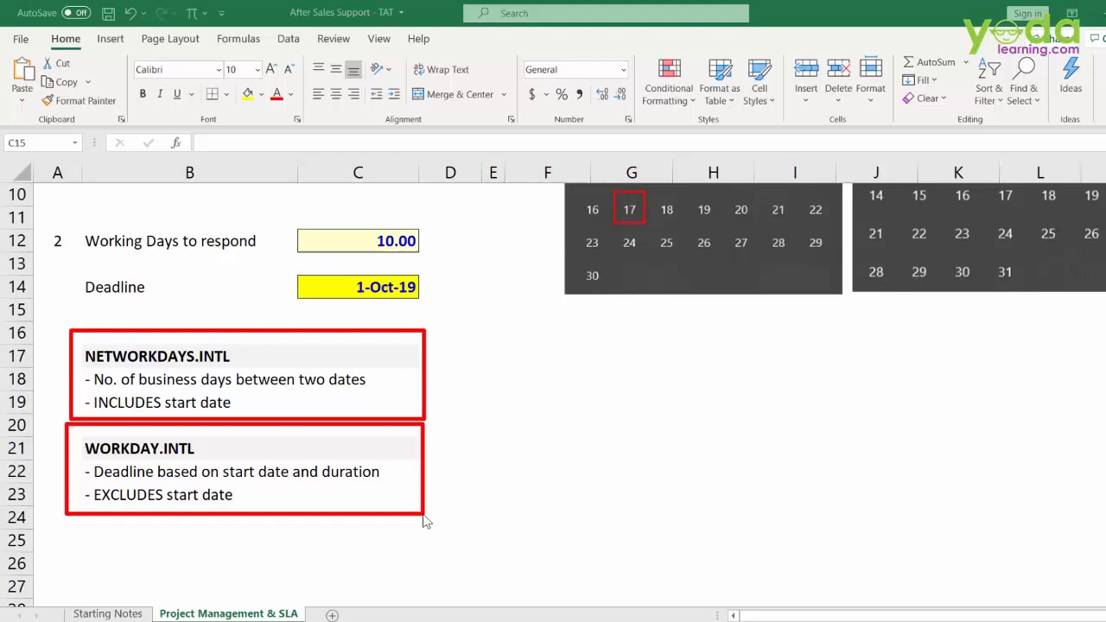
{"action": "mouse_move", "coordinate": [432, 522]}
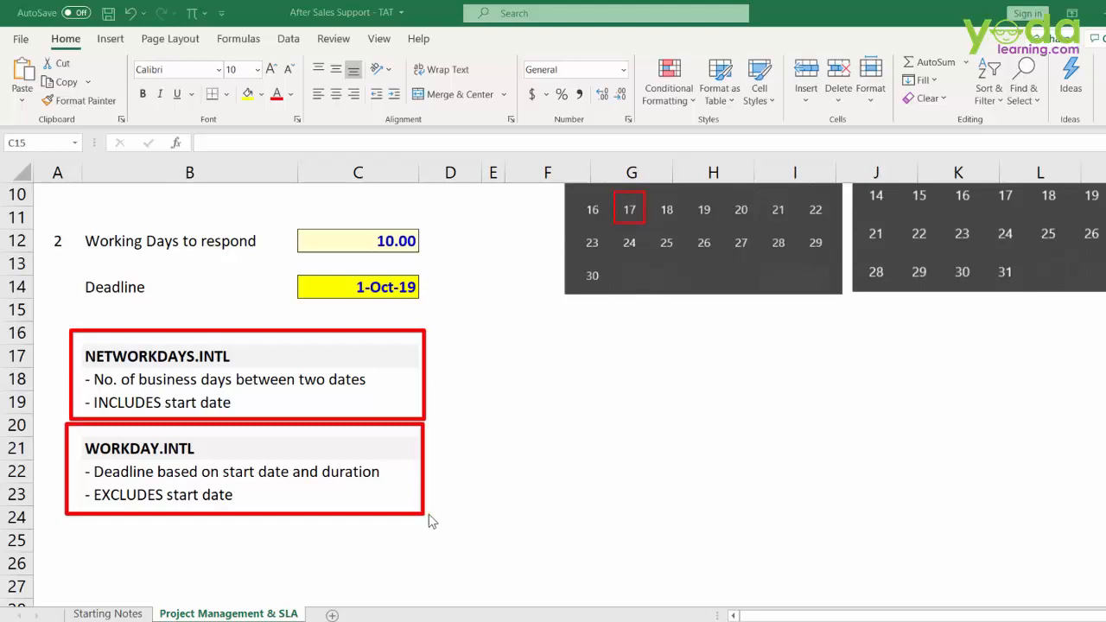